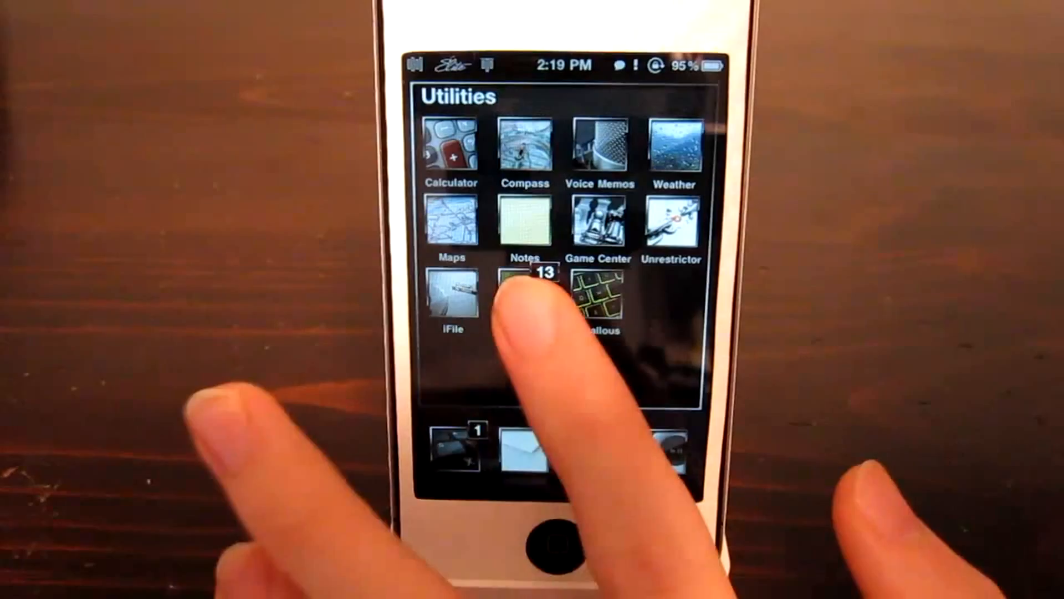
# - Review Notified Pro's notification list and keep its stored-notification count at 50
pyautogui.click(526, 292)
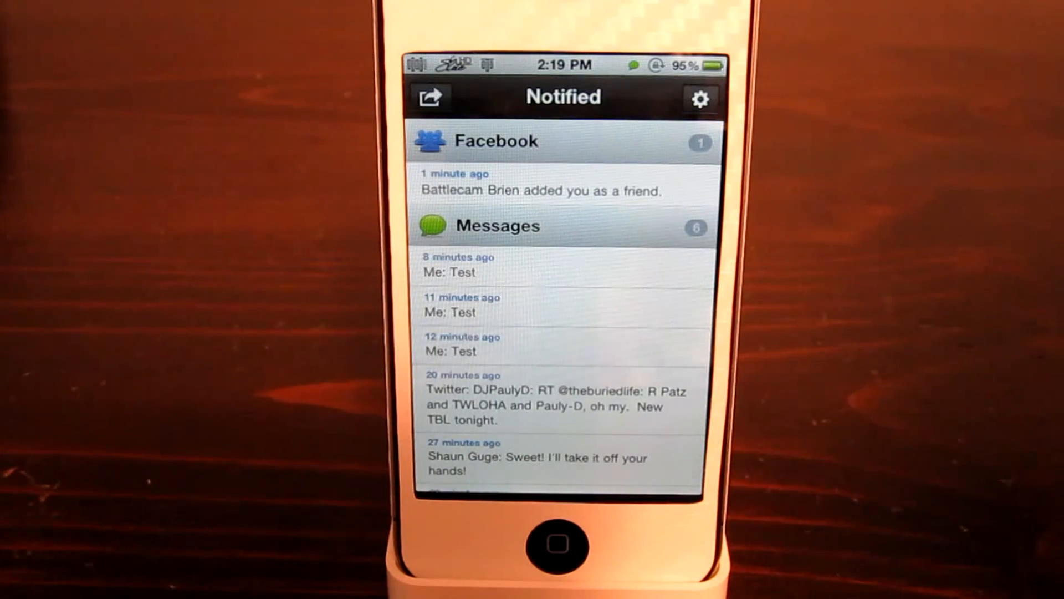
pyautogui.click(700, 97)
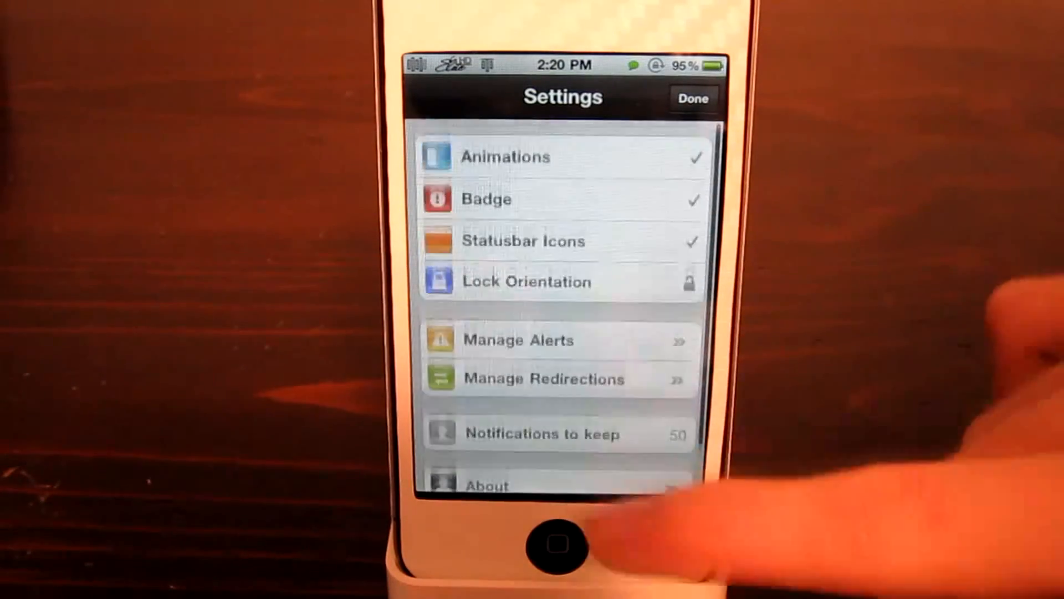
pyautogui.click(542, 433)
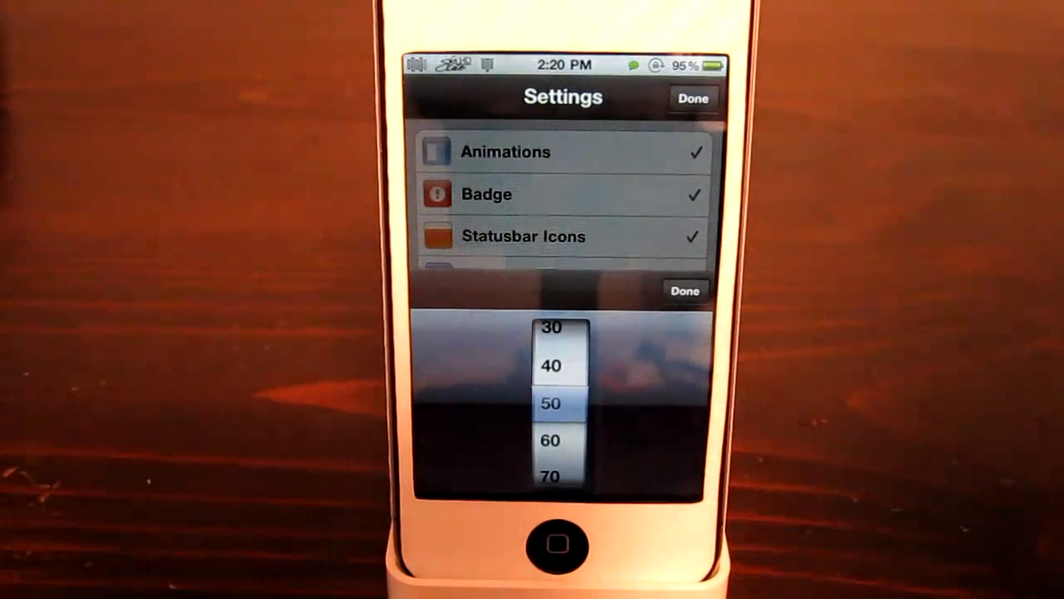
pyautogui.click(685, 290)
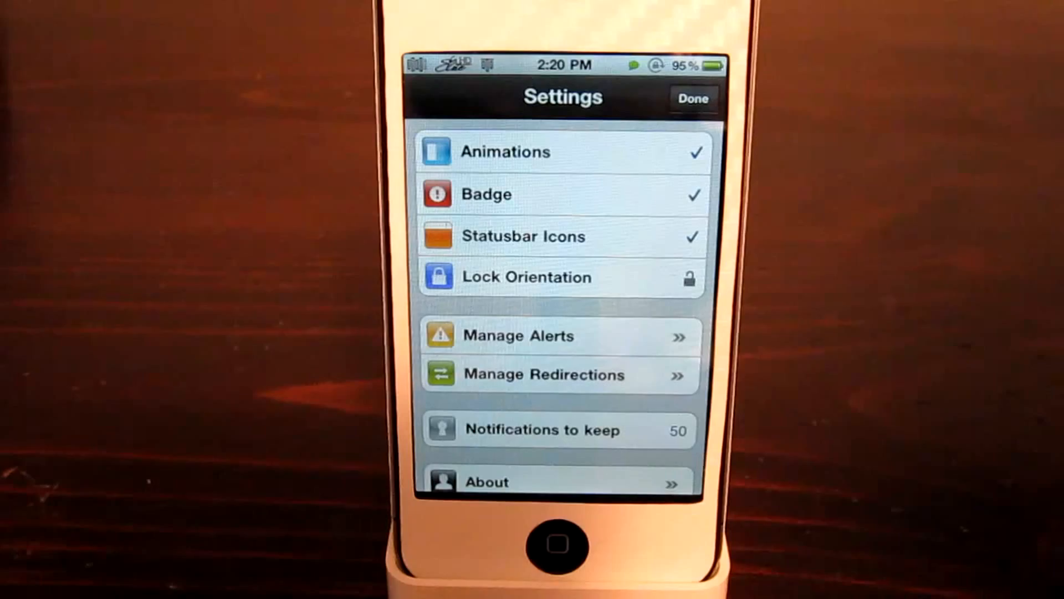
pyautogui.click(692, 99)
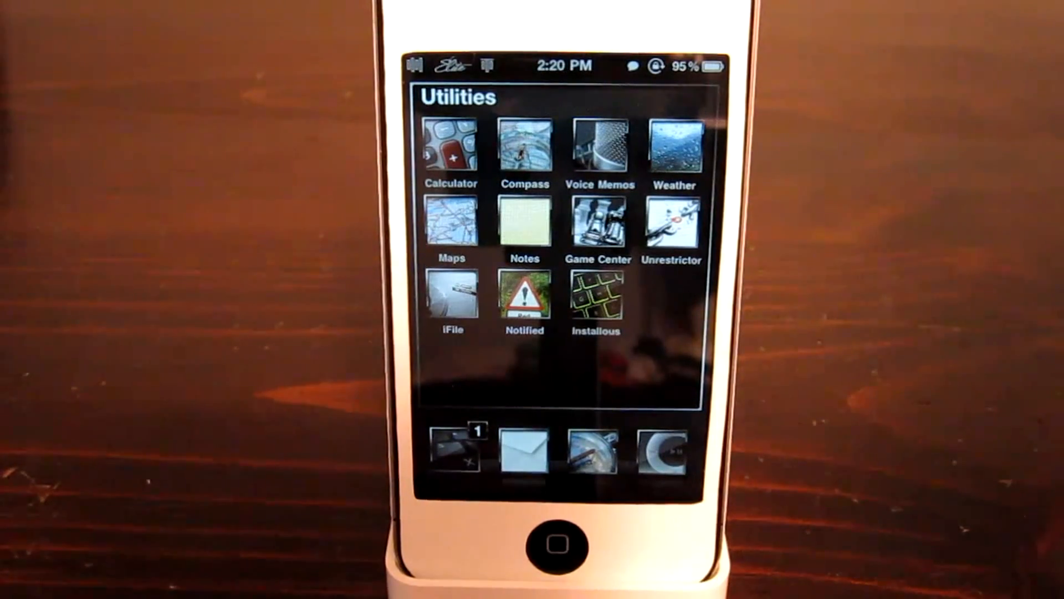
# - Open 3G Unrestrictor's empty unrestricted-apps list and its Unrestrict App picker
pyautogui.click(671, 222)
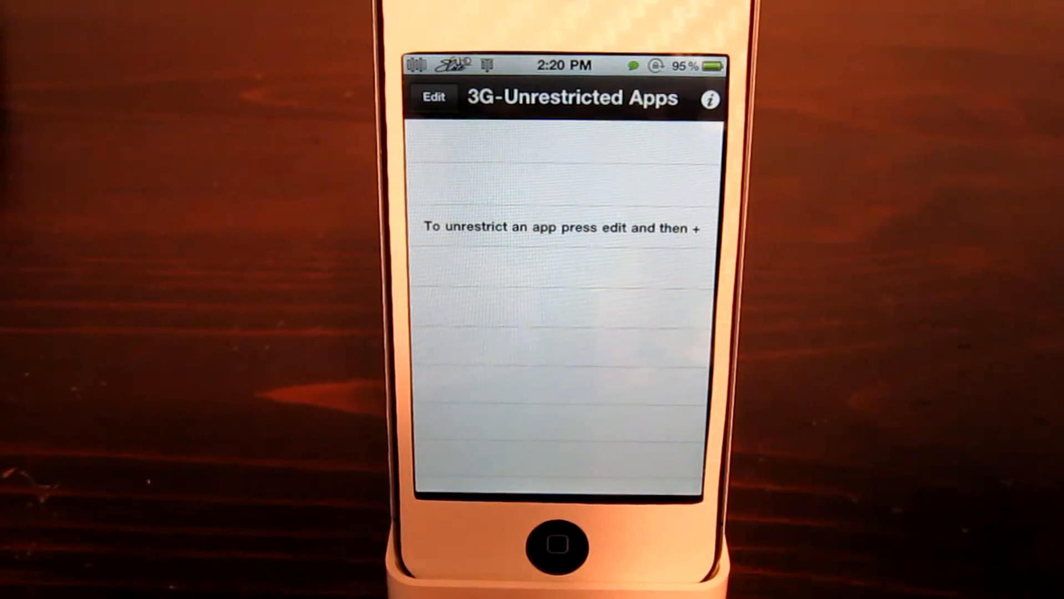
pyautogui.click(432, 97)
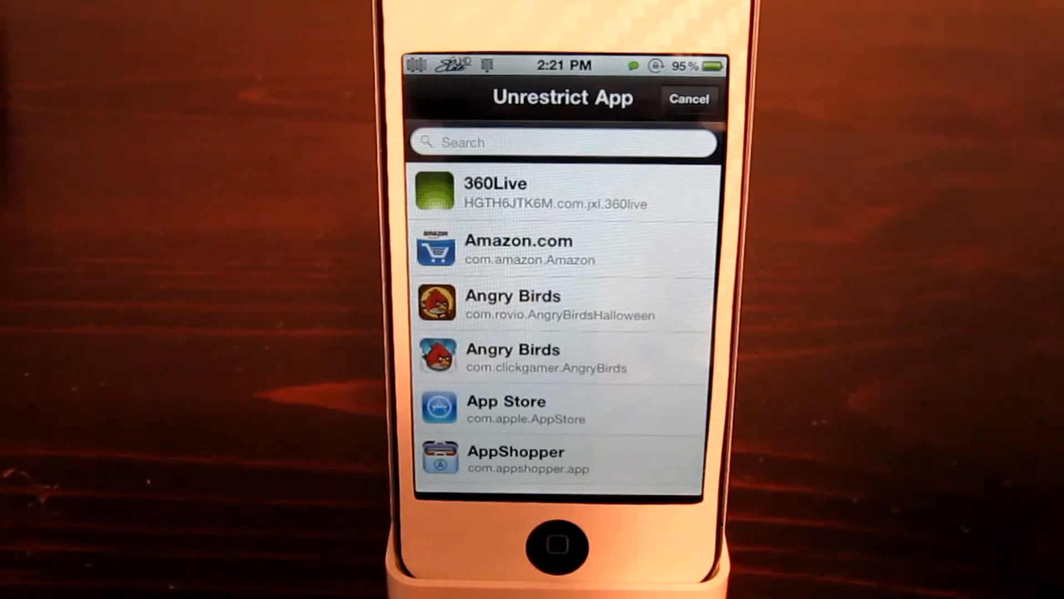
pyautogui.click(689, 99)
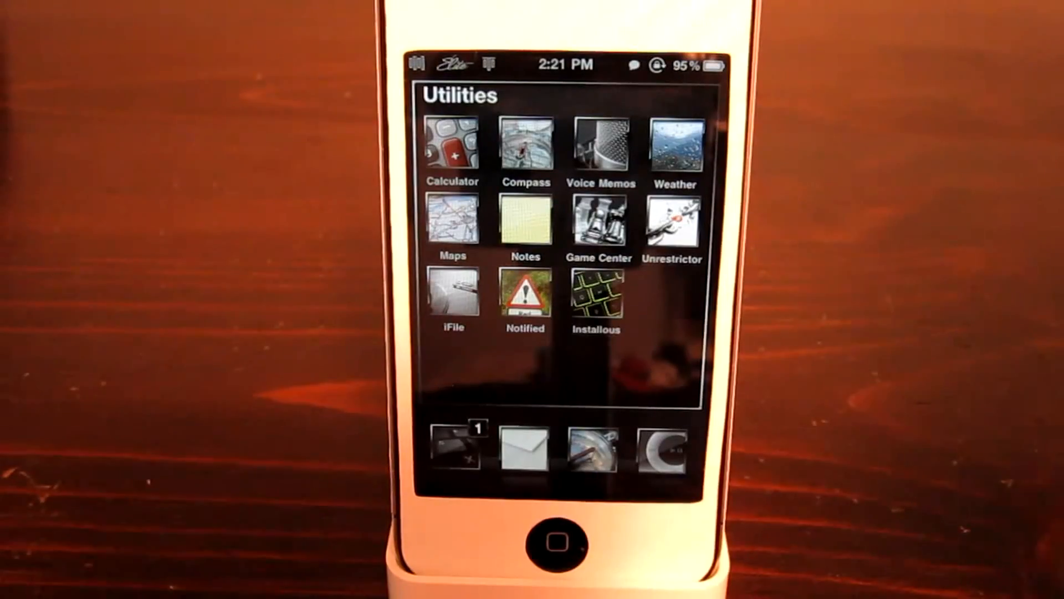
# - Browse iFile to /var/mobile/Documents, showing the admob and Installous folders
pyautogui.click(453, 287)
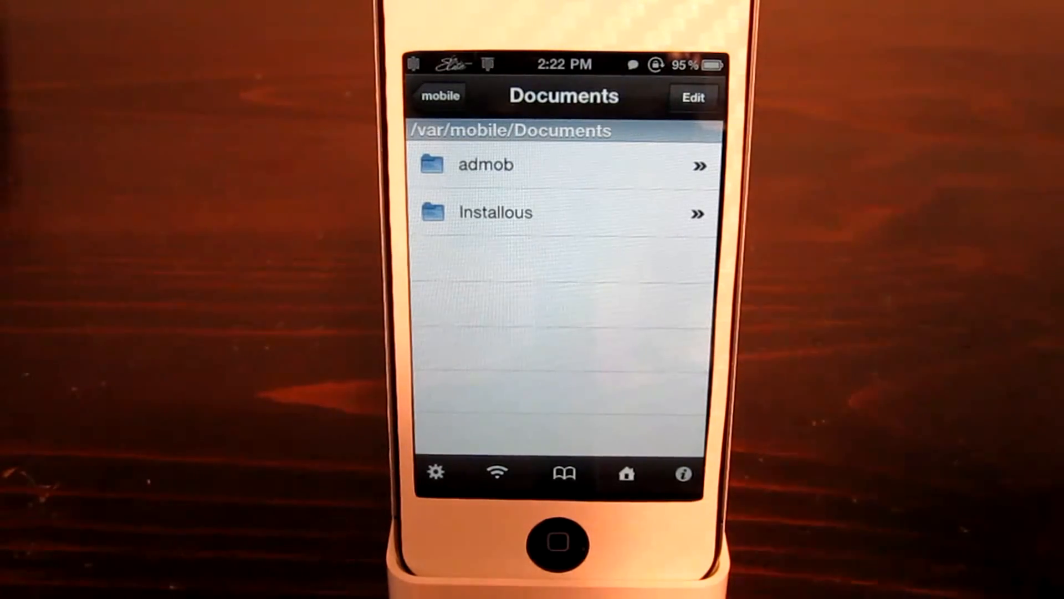
pyautogui.click(559, 541)
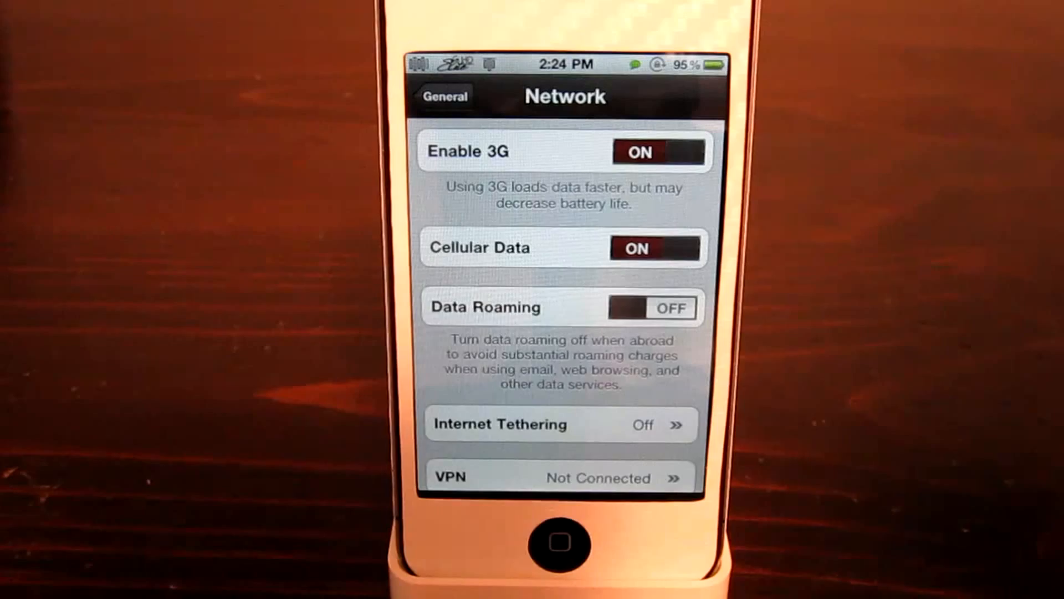
# - View the Internet Tethering page showing tethering off, then return home
pyautogui.click(560, 424)
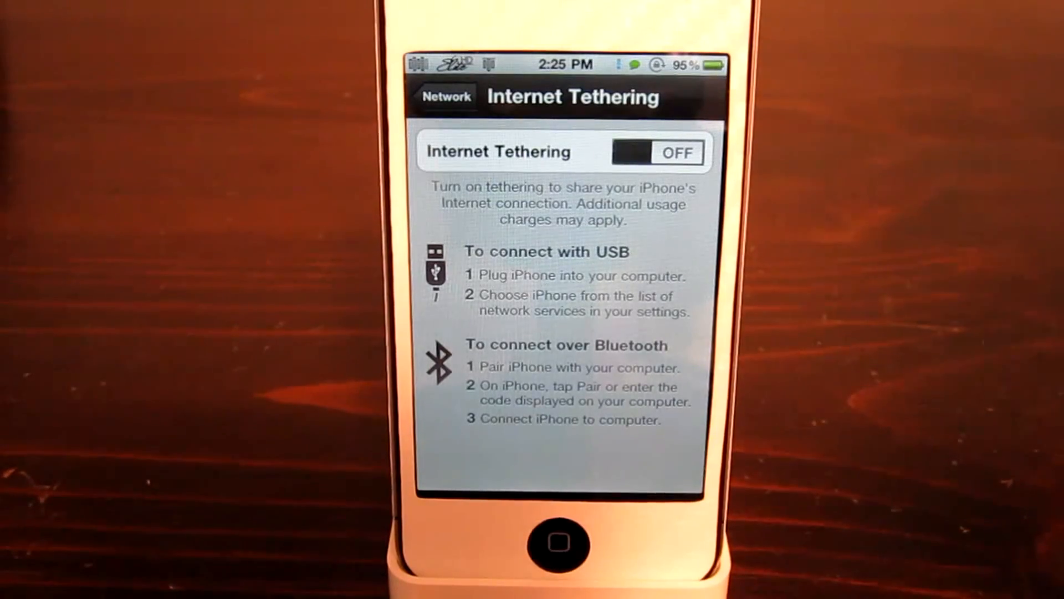
pyautogui.click(560, 545)
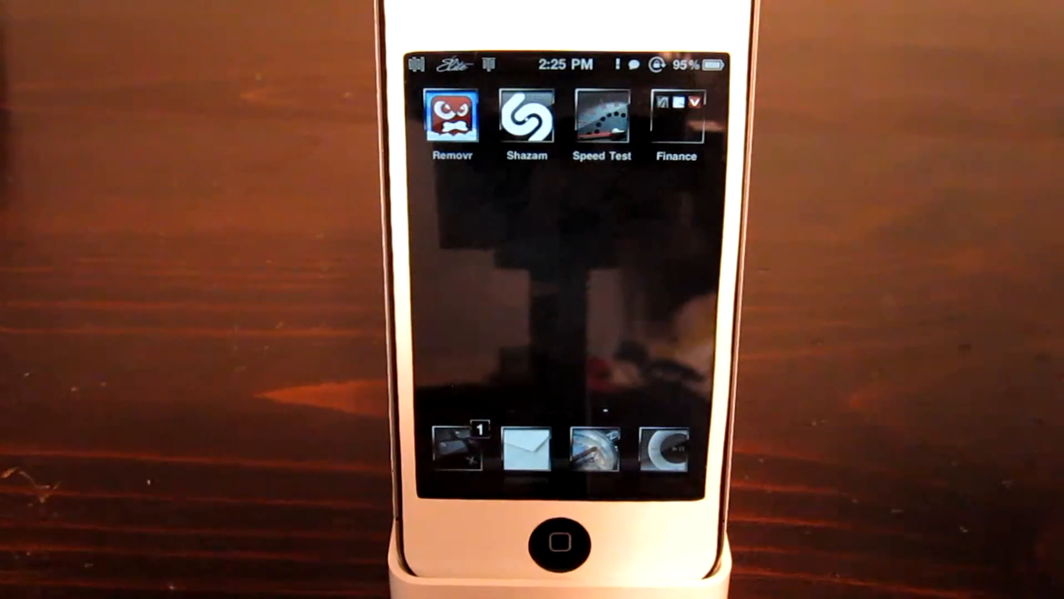